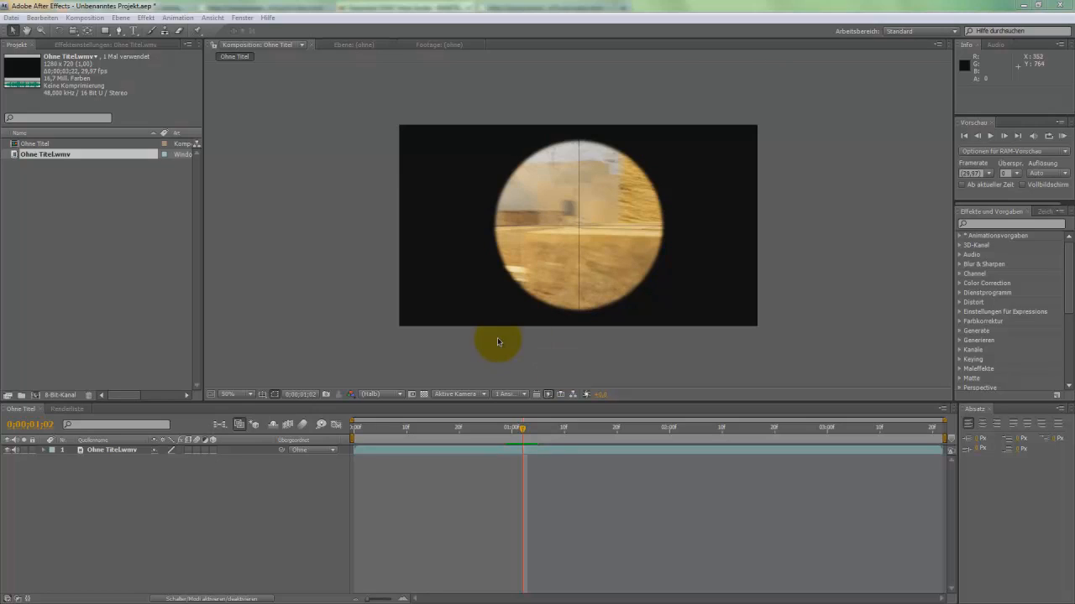
mouse_move(539, 322)
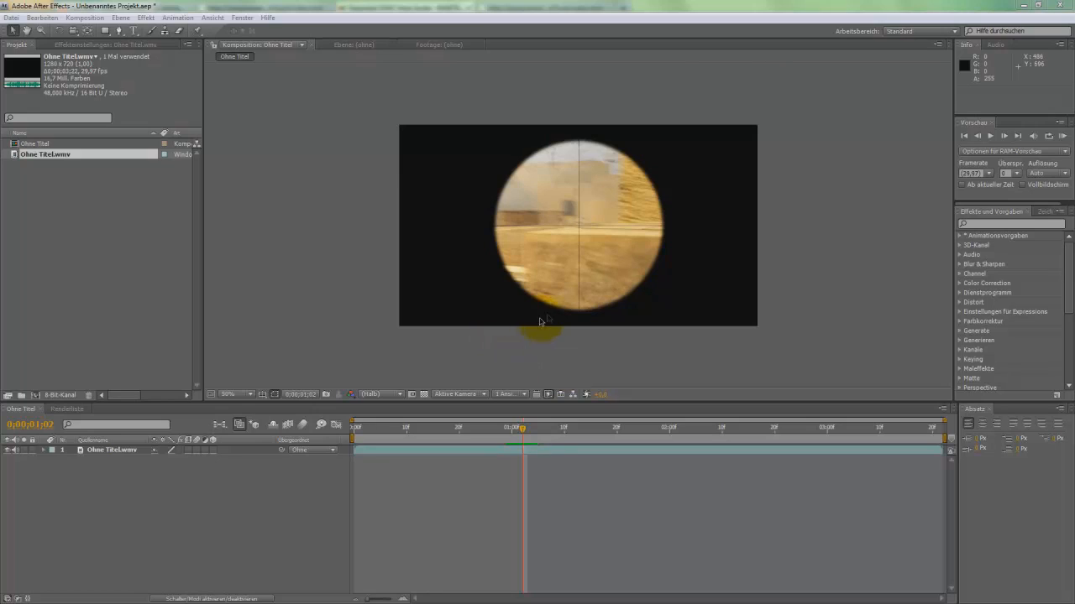
mouse_move(530, 359)
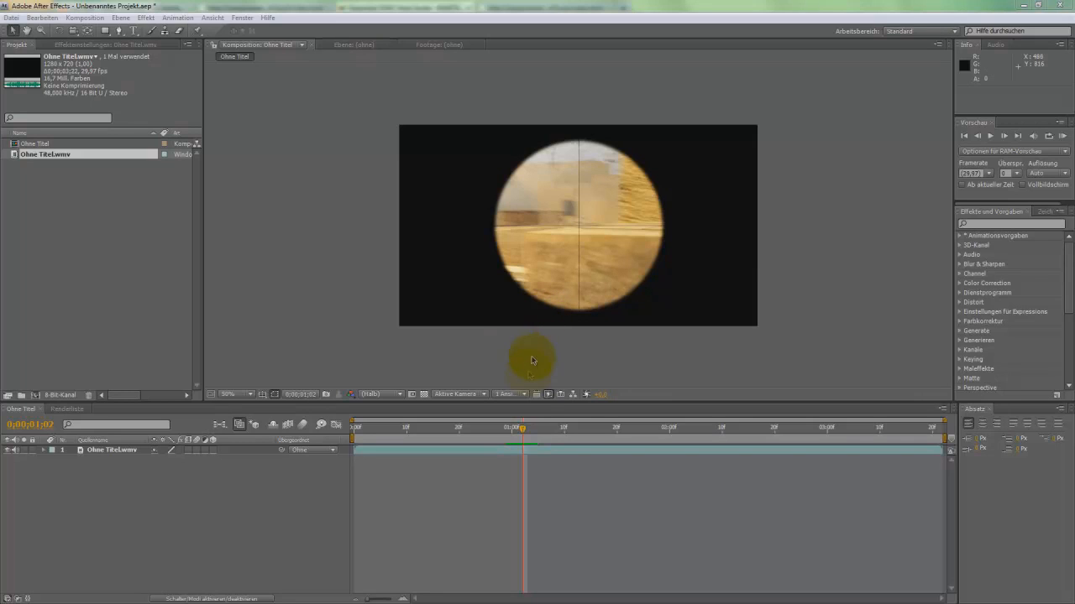
mouse_move(411, 351)
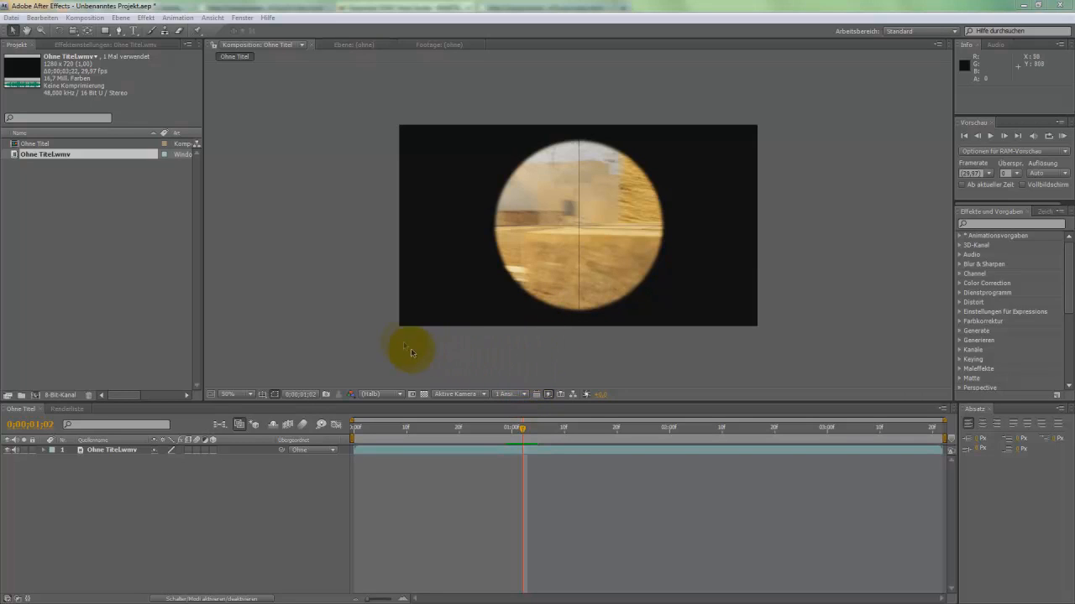
mouse_move(574, 284)
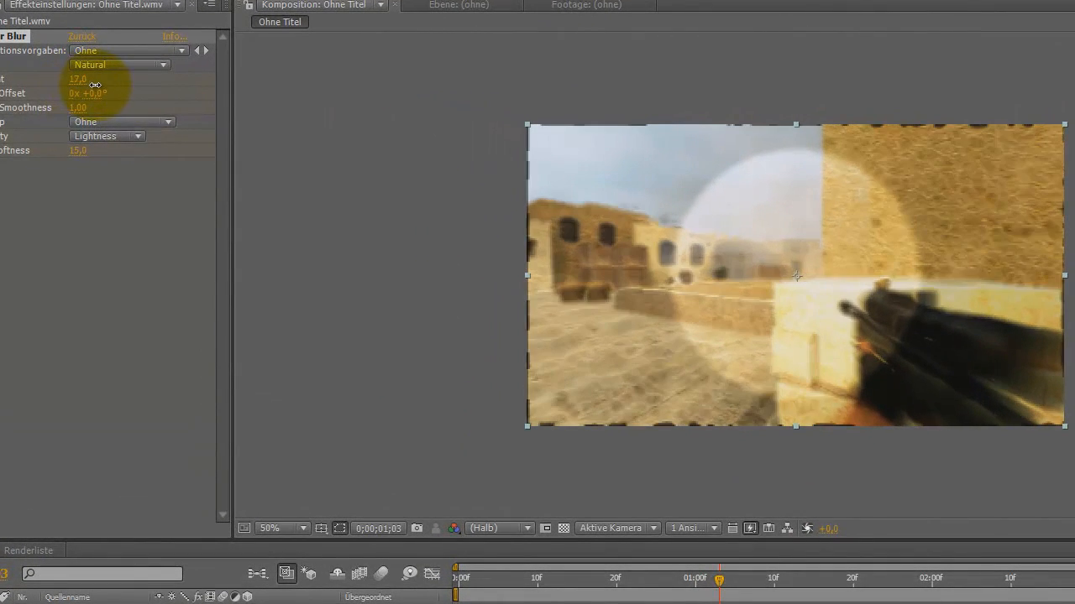
Scrub CC Vector Blur's Amount, Ridge Smoothness and Map Softness to give the shot a warped, glowing texture.
drag(77, 79, 95, 79)
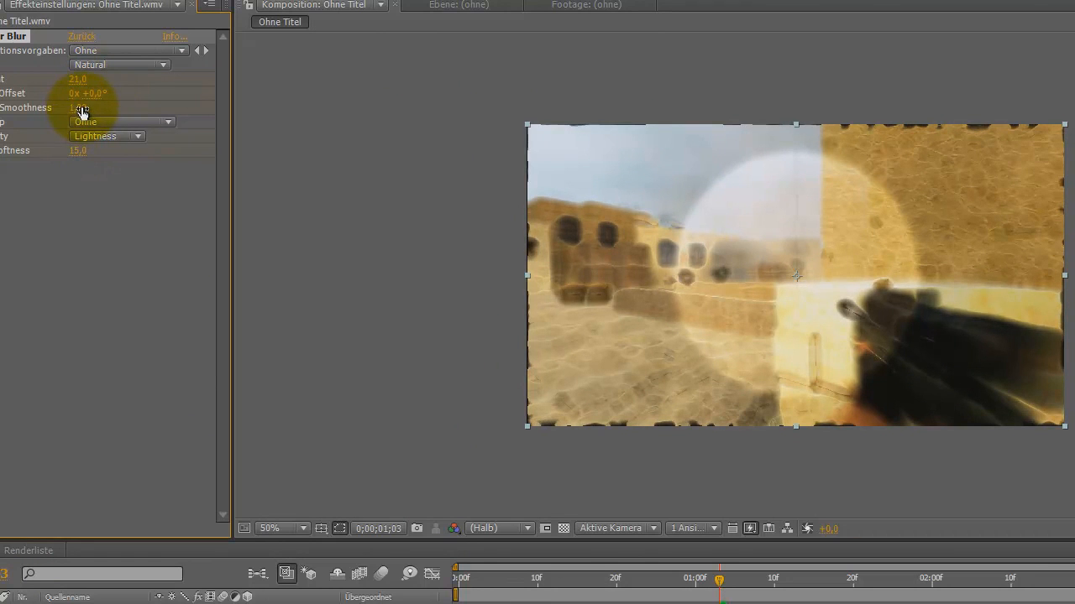
drag(75, 107, 99, 108)
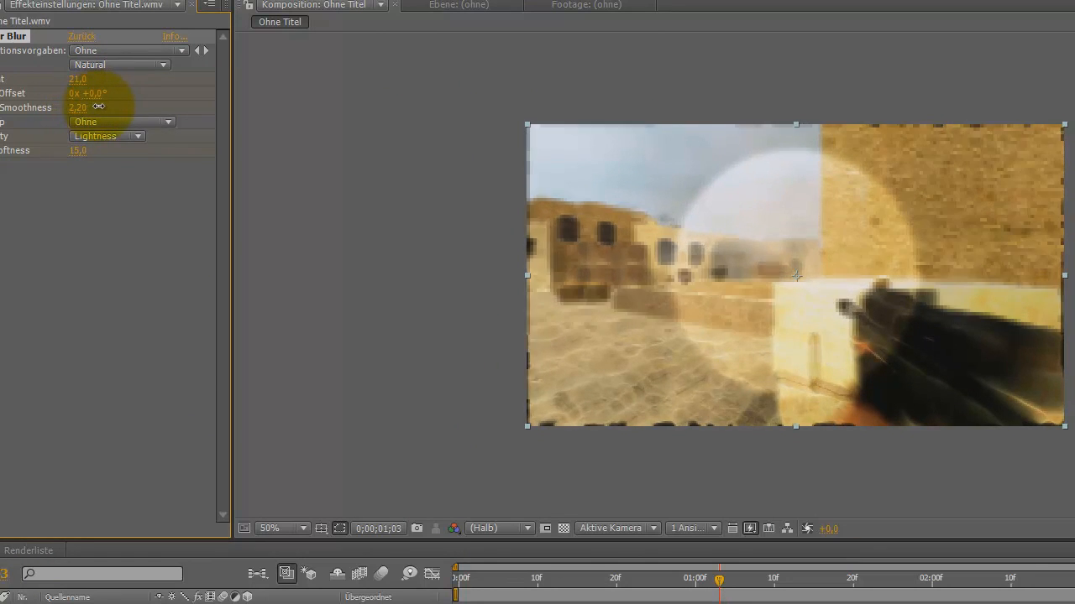
drag(77, 107, 81, 154)
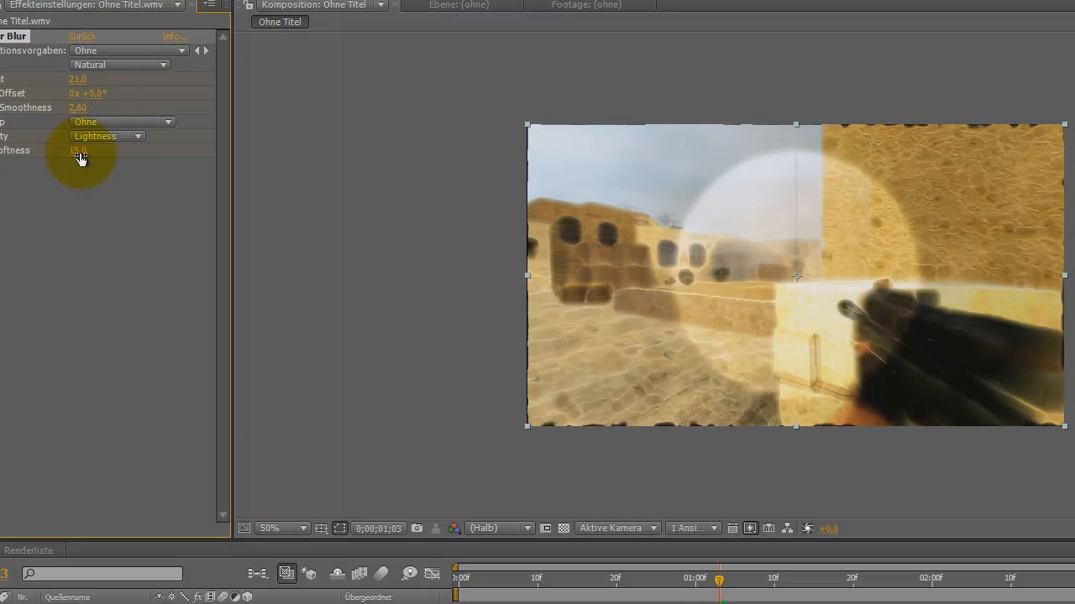
drag(77, 152, 97, 151)
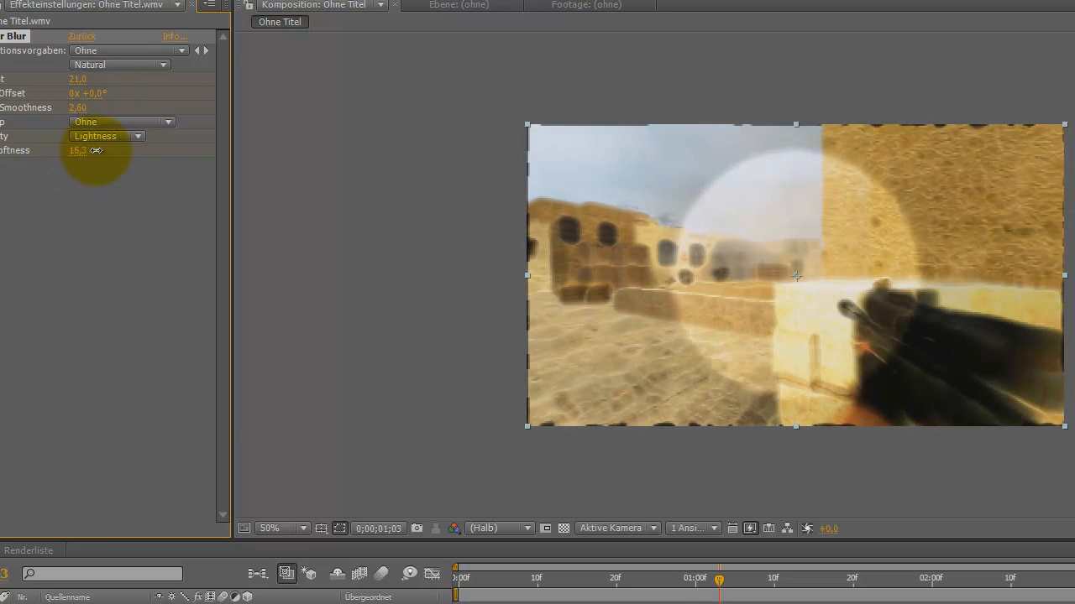
drag(77, 78, 88, 79)
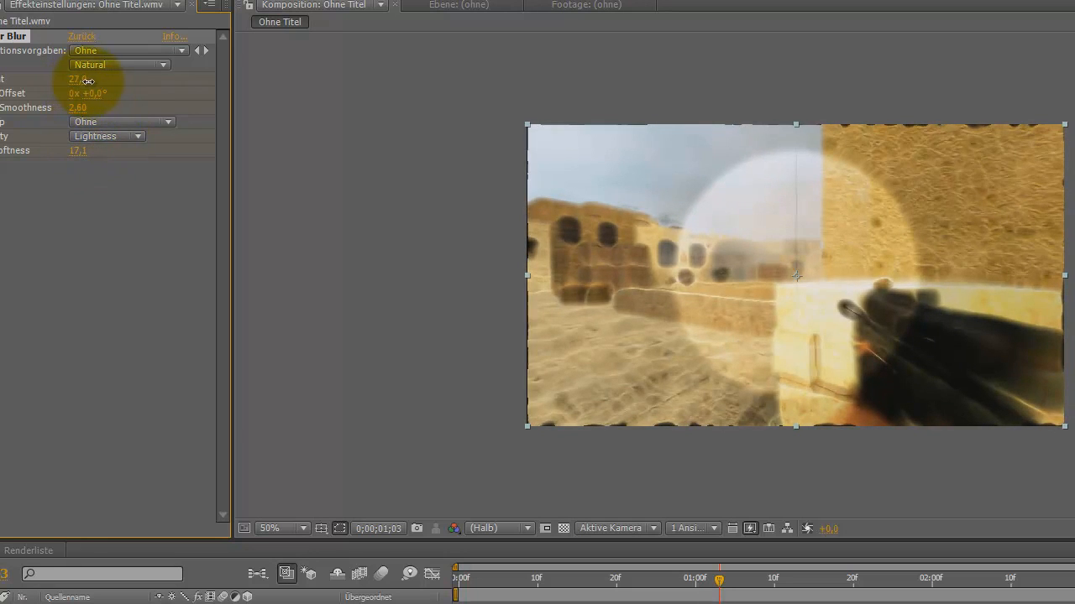
drag(77, 78, 107, 79)
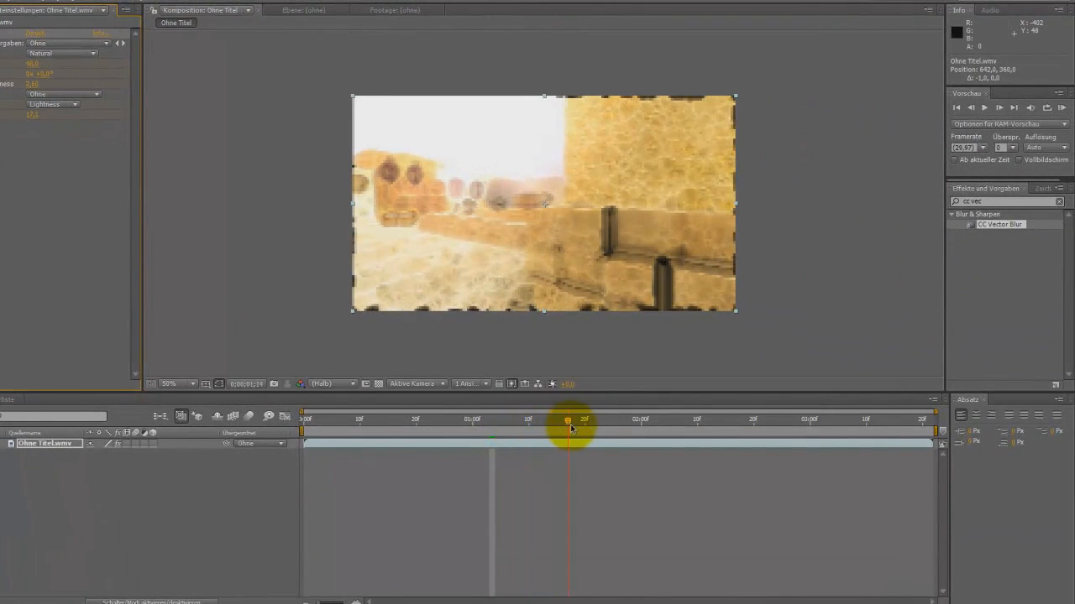
drag(569, 420, 588, 420)
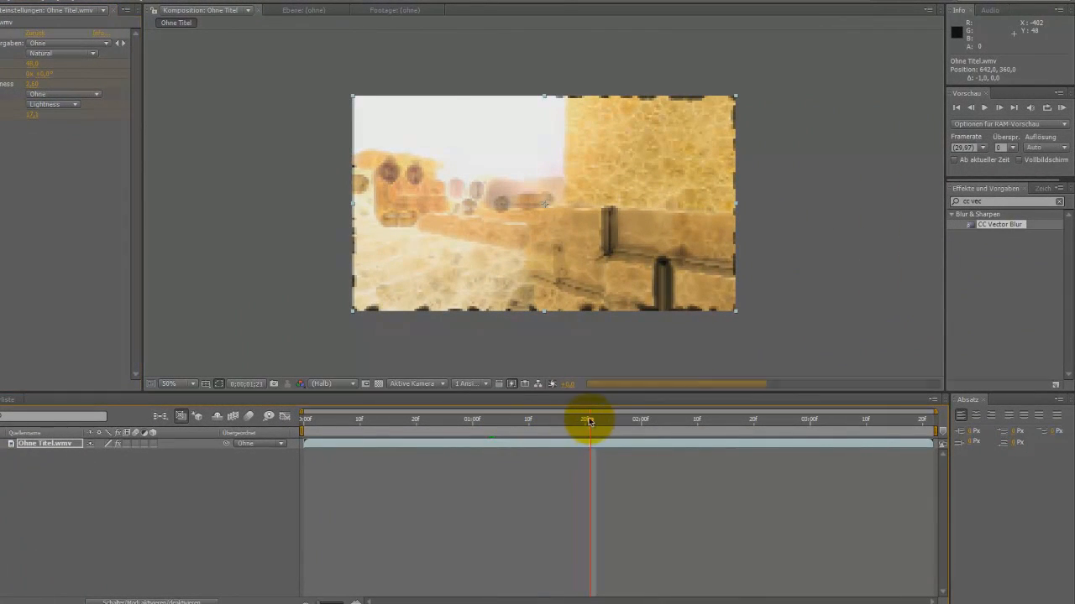
drag(588, 420, 601, 420)
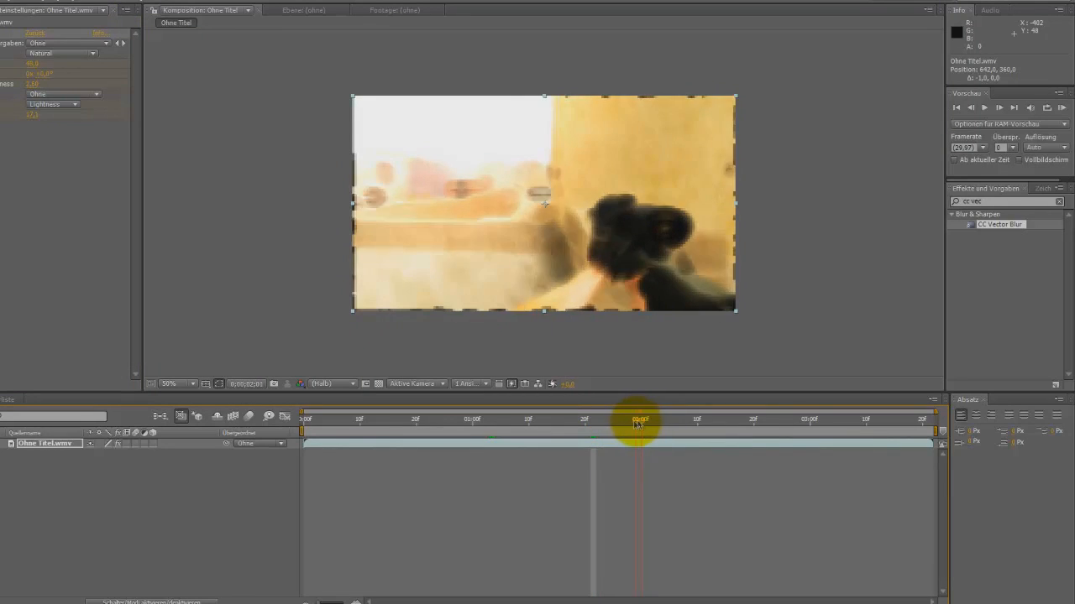
drag(638, 419, 601, 419)
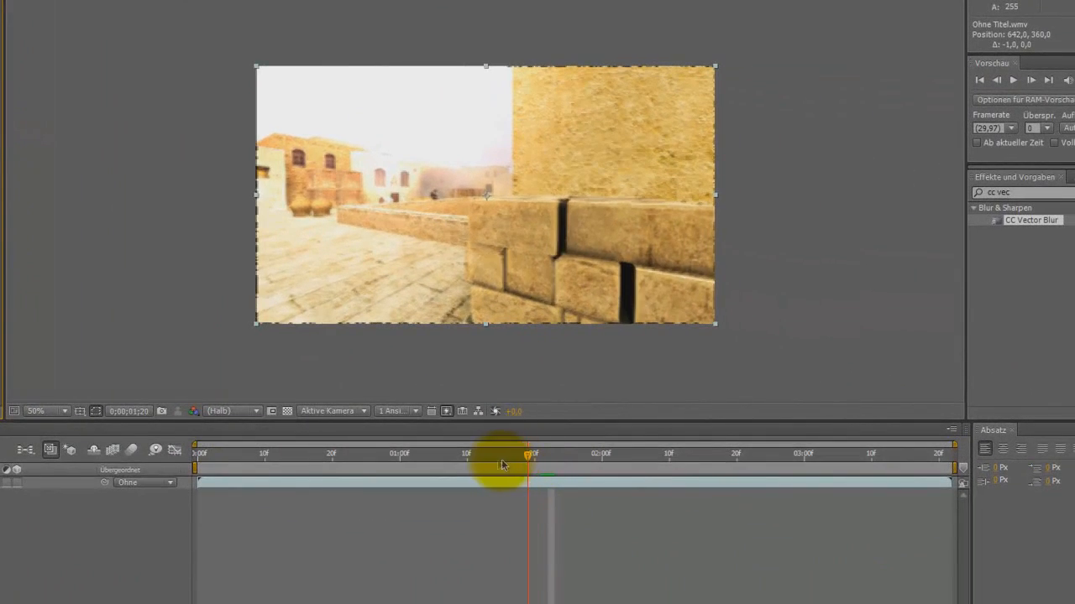
drag(527, 457, 468, 457)
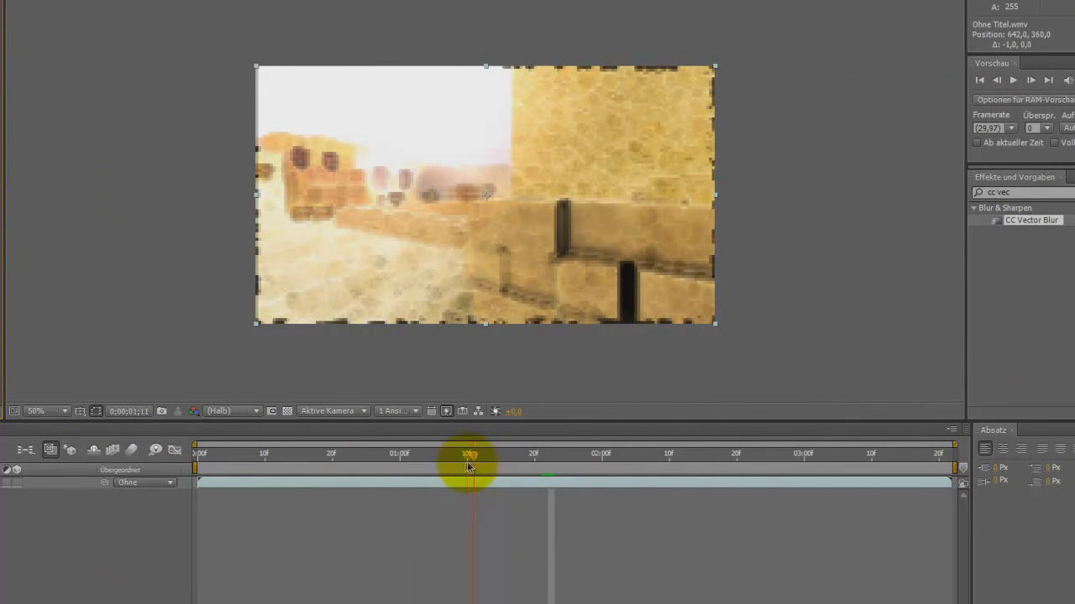
drag(469, 466, 406, 467)
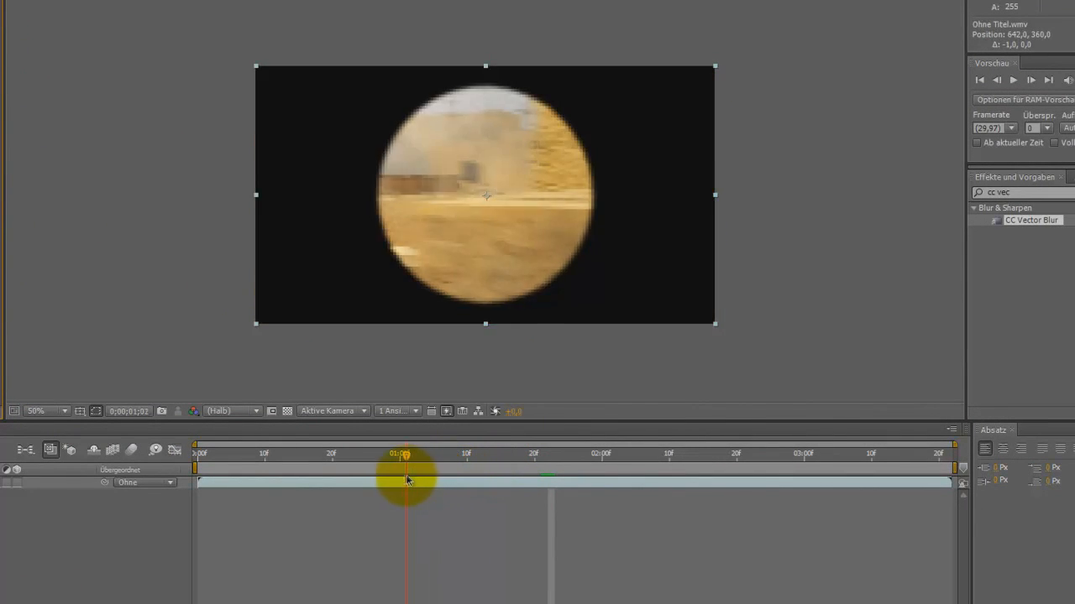
drag(407, 479, 487, 478)
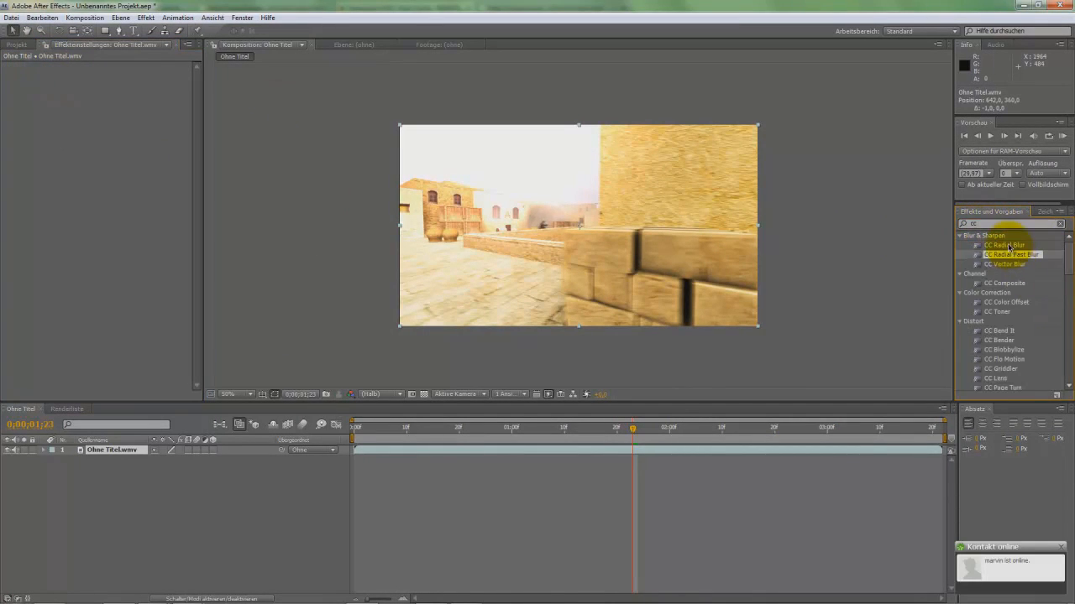
Add CC Radial Blur from Blur & Sharpen and move the playhead to the moment it should hit.
double_click(1001, 245)
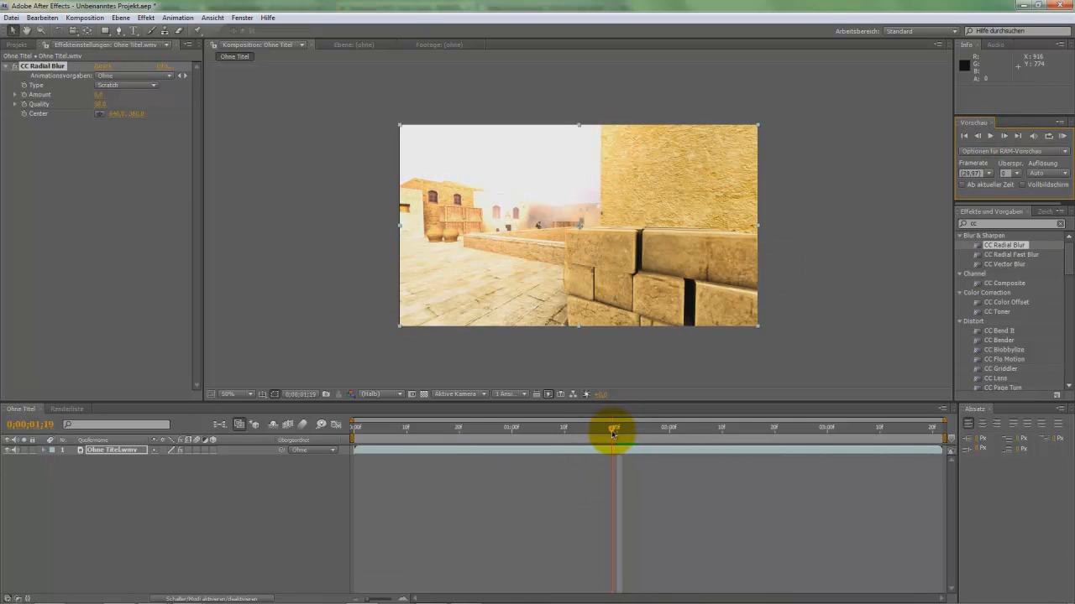
drag(613, 430, 584, 430)
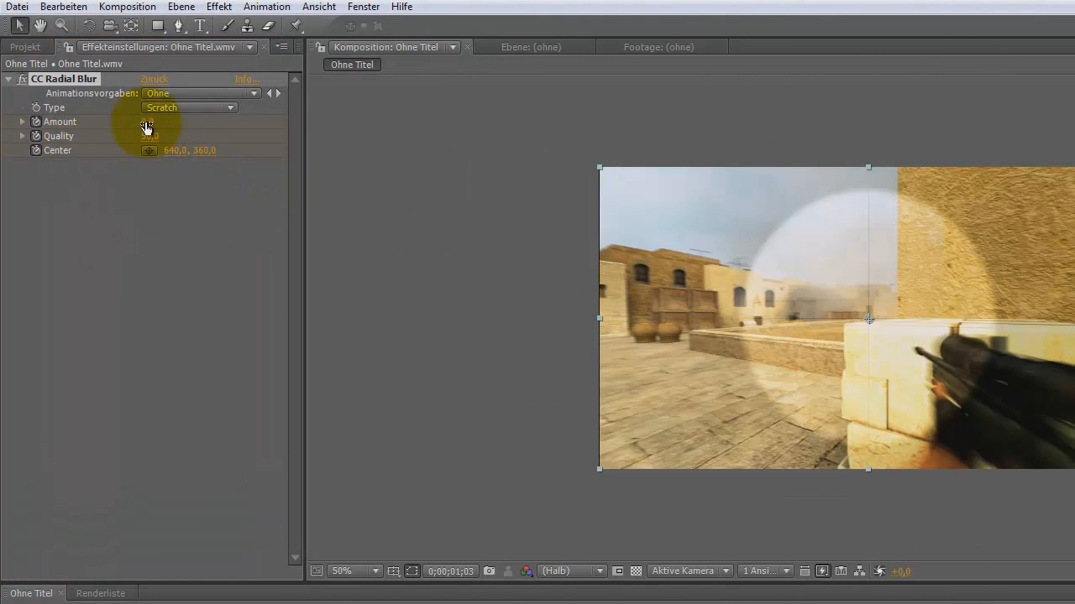
Raise CC Radial Blur's Amount with Scratch type so the clip streaks outward from the centre.
drag(147, 121, 165, 121)
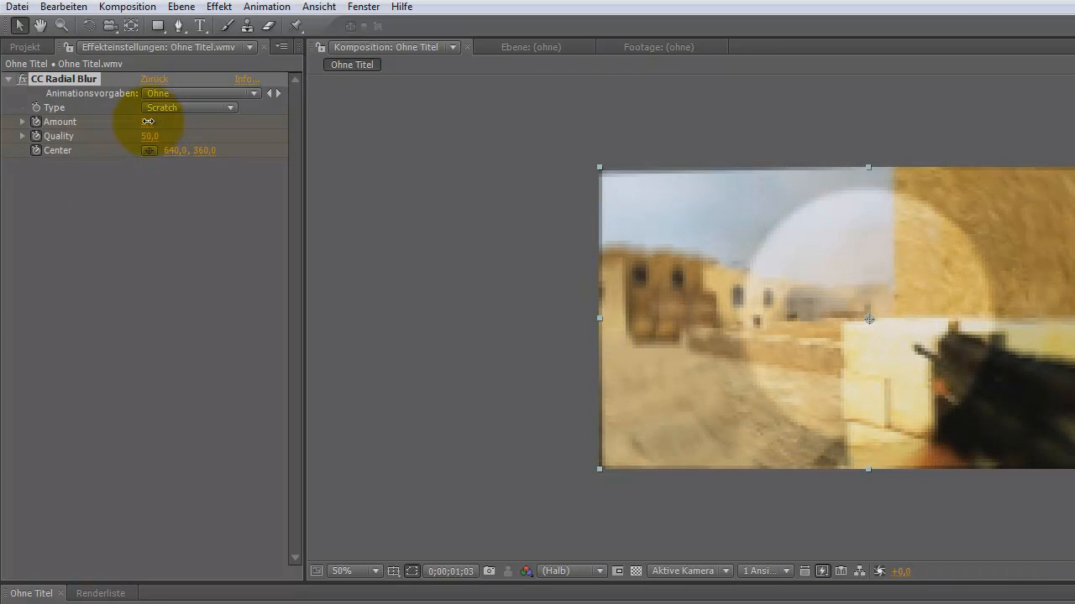
drag(148, 121, 155, 121)
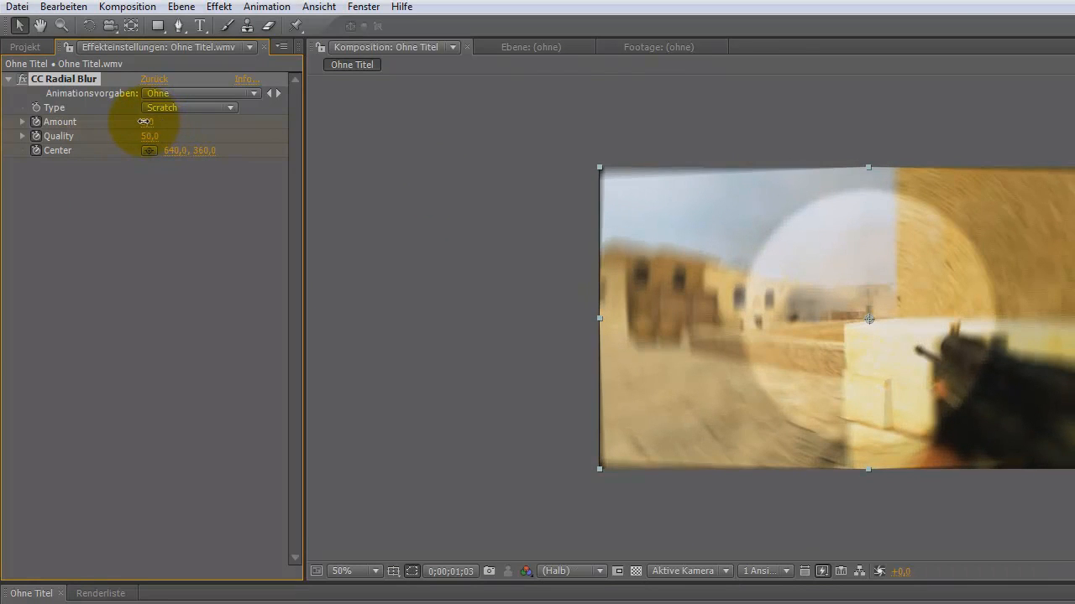
drag(155, 121, 147, 121)
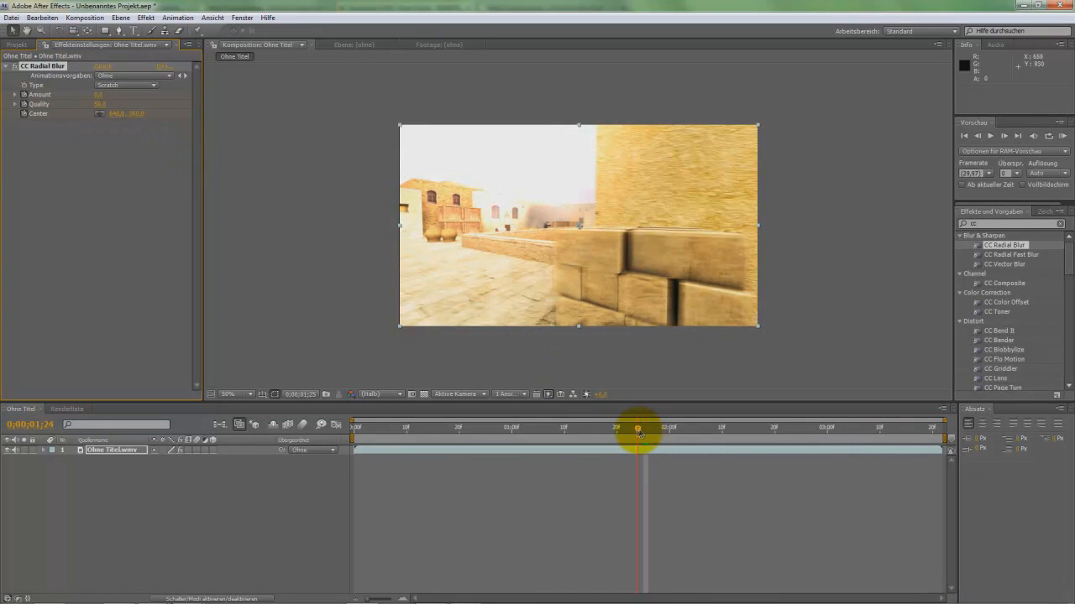
drag(638, 428, 595, 428)
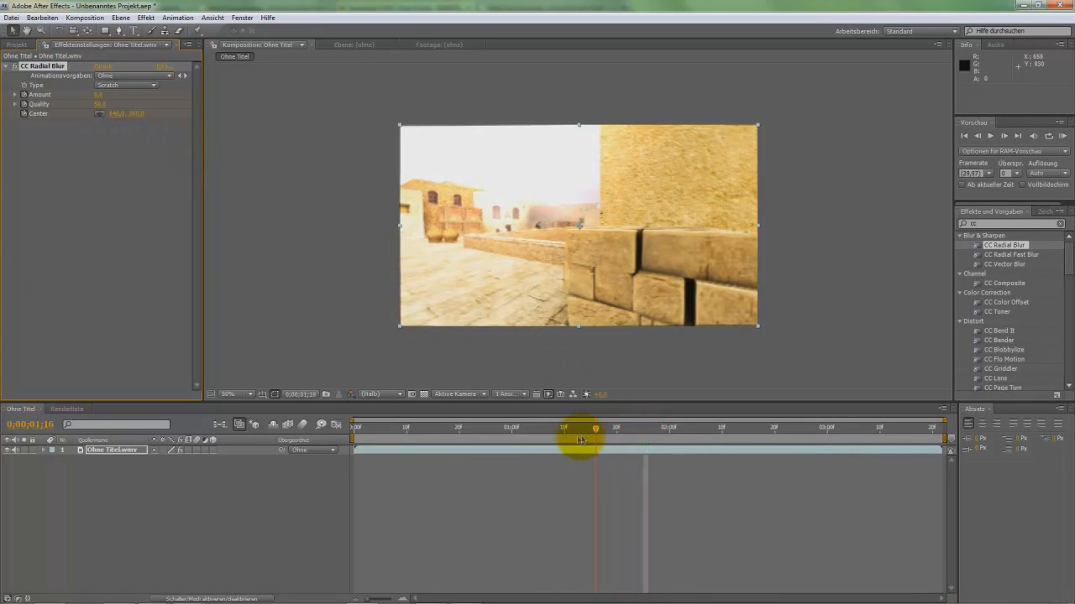
drag(594, 443, 524, 443)
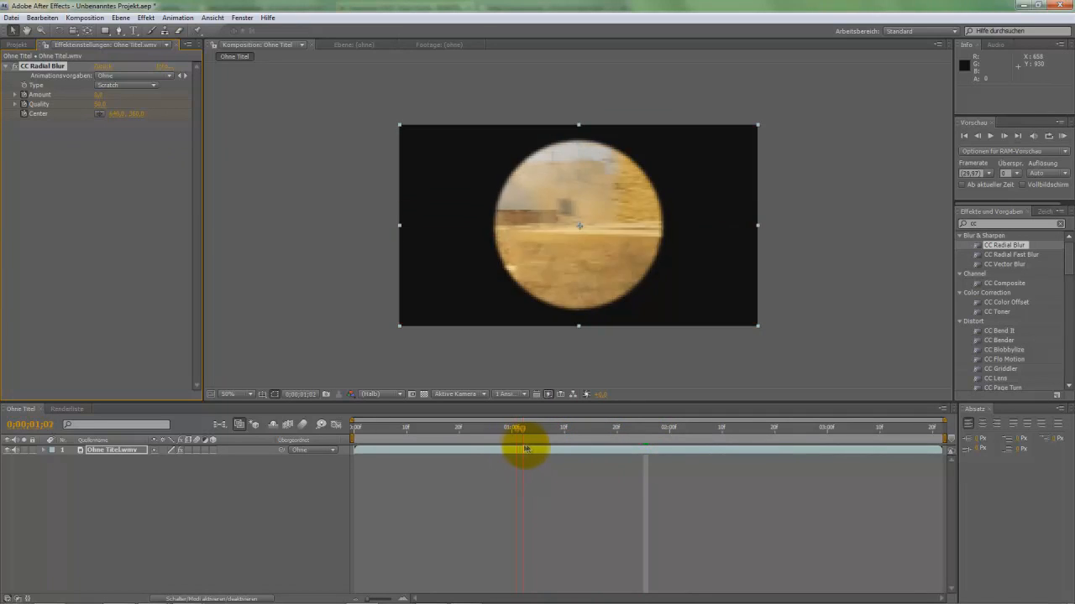
drag(524, 450, 608, 453)
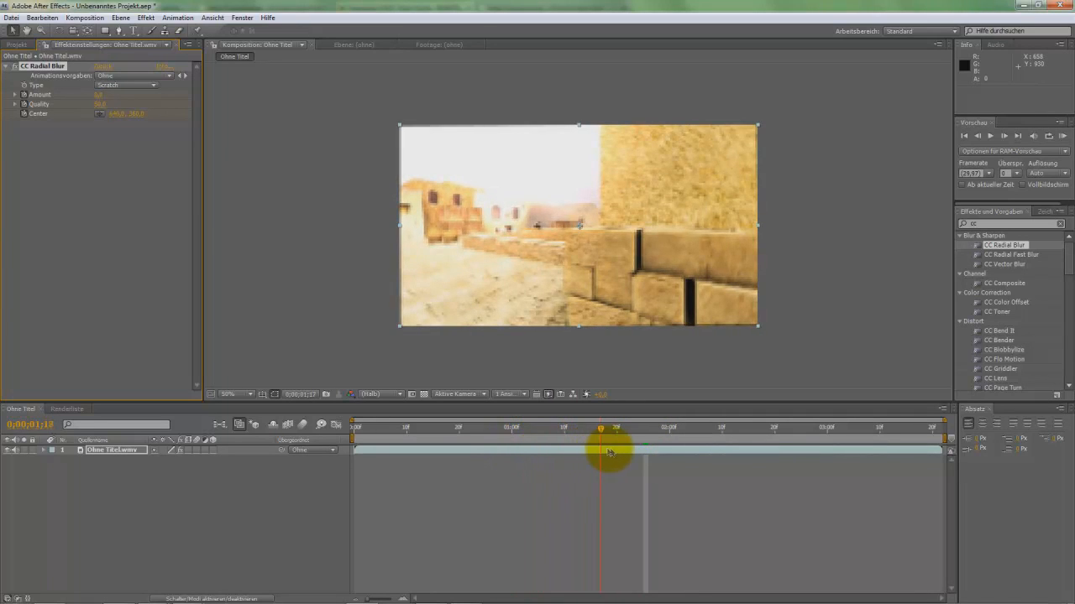
drag(601, 452, 653, 452)
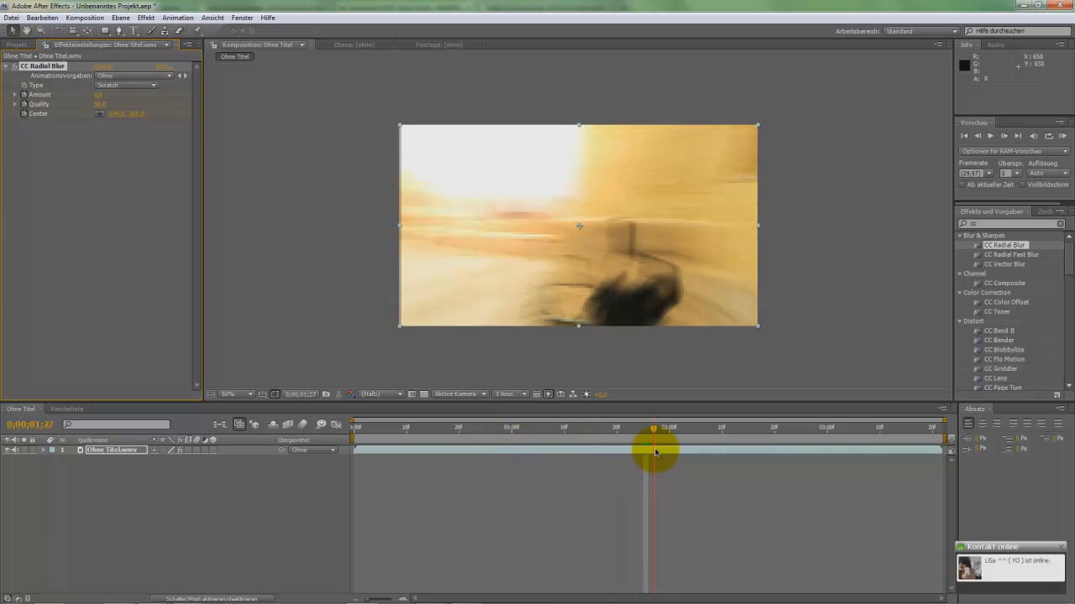
drag(653, 451, 690, 452)
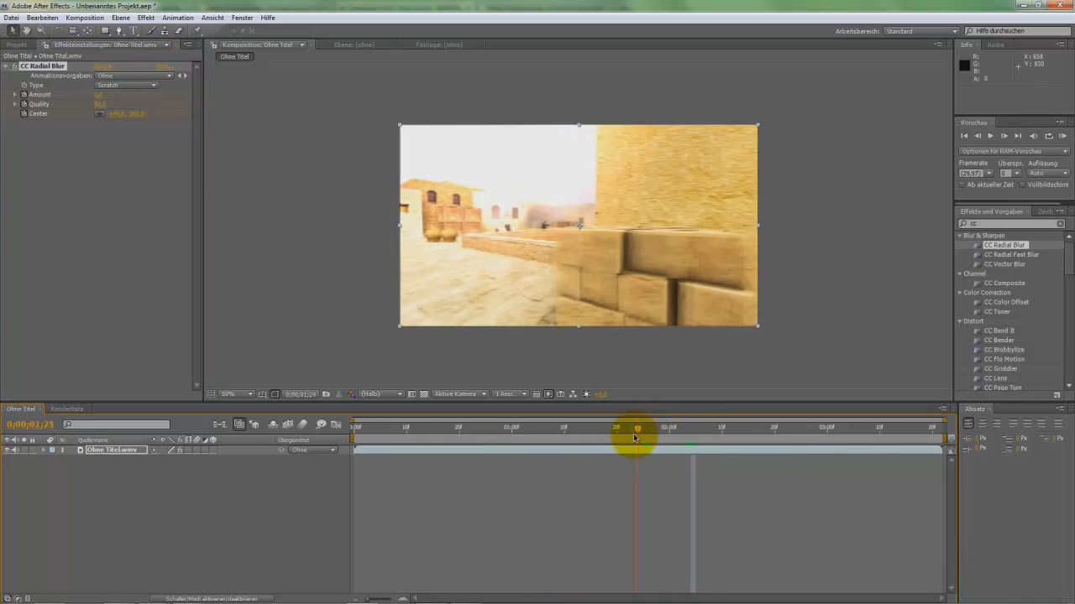
drag(636, 428, 613, 428)
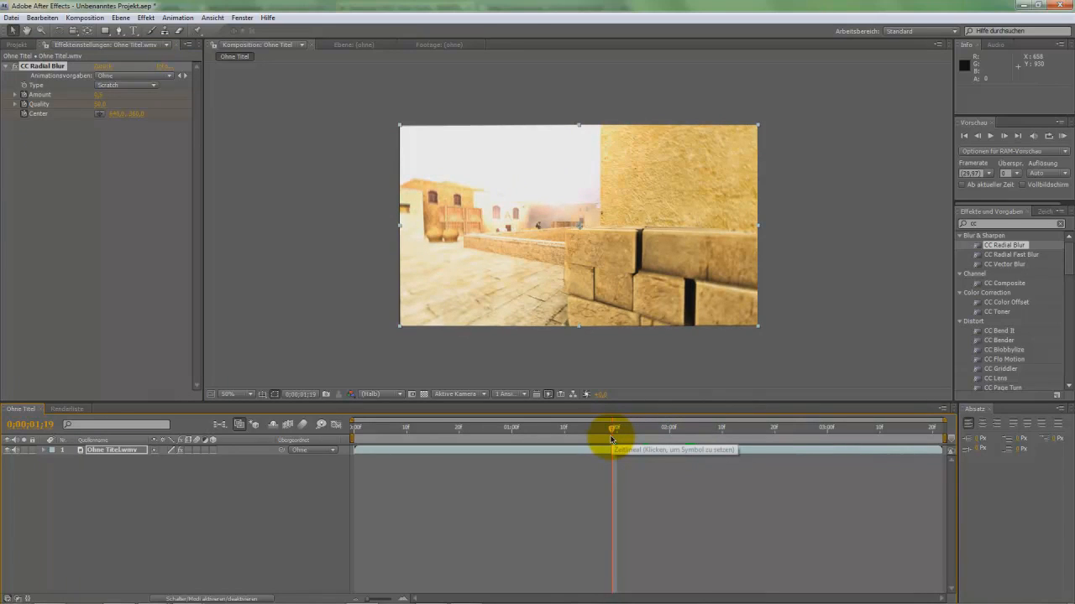